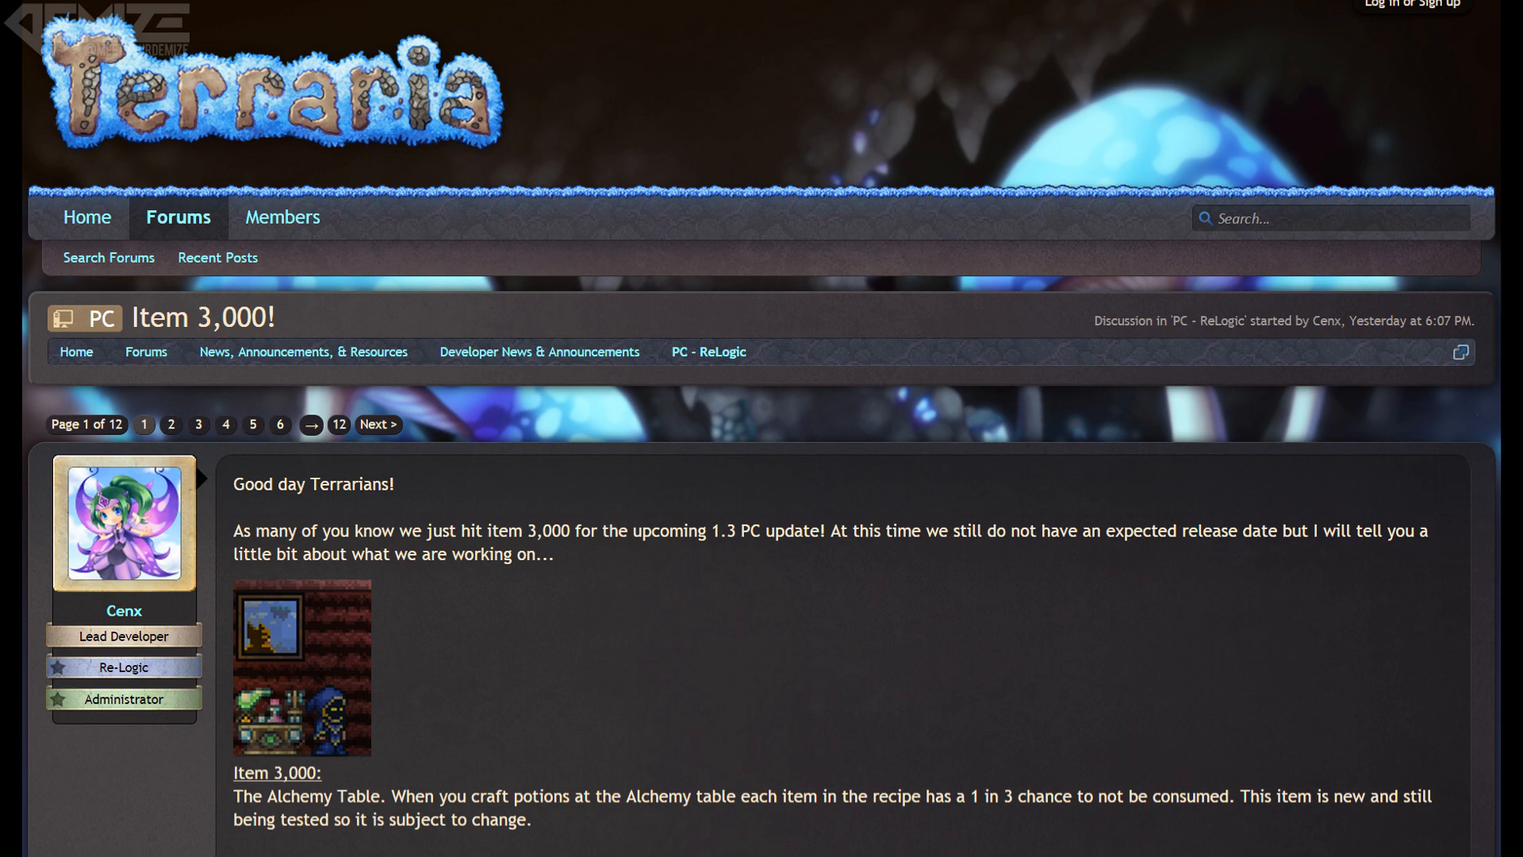
scroll(down, 3)
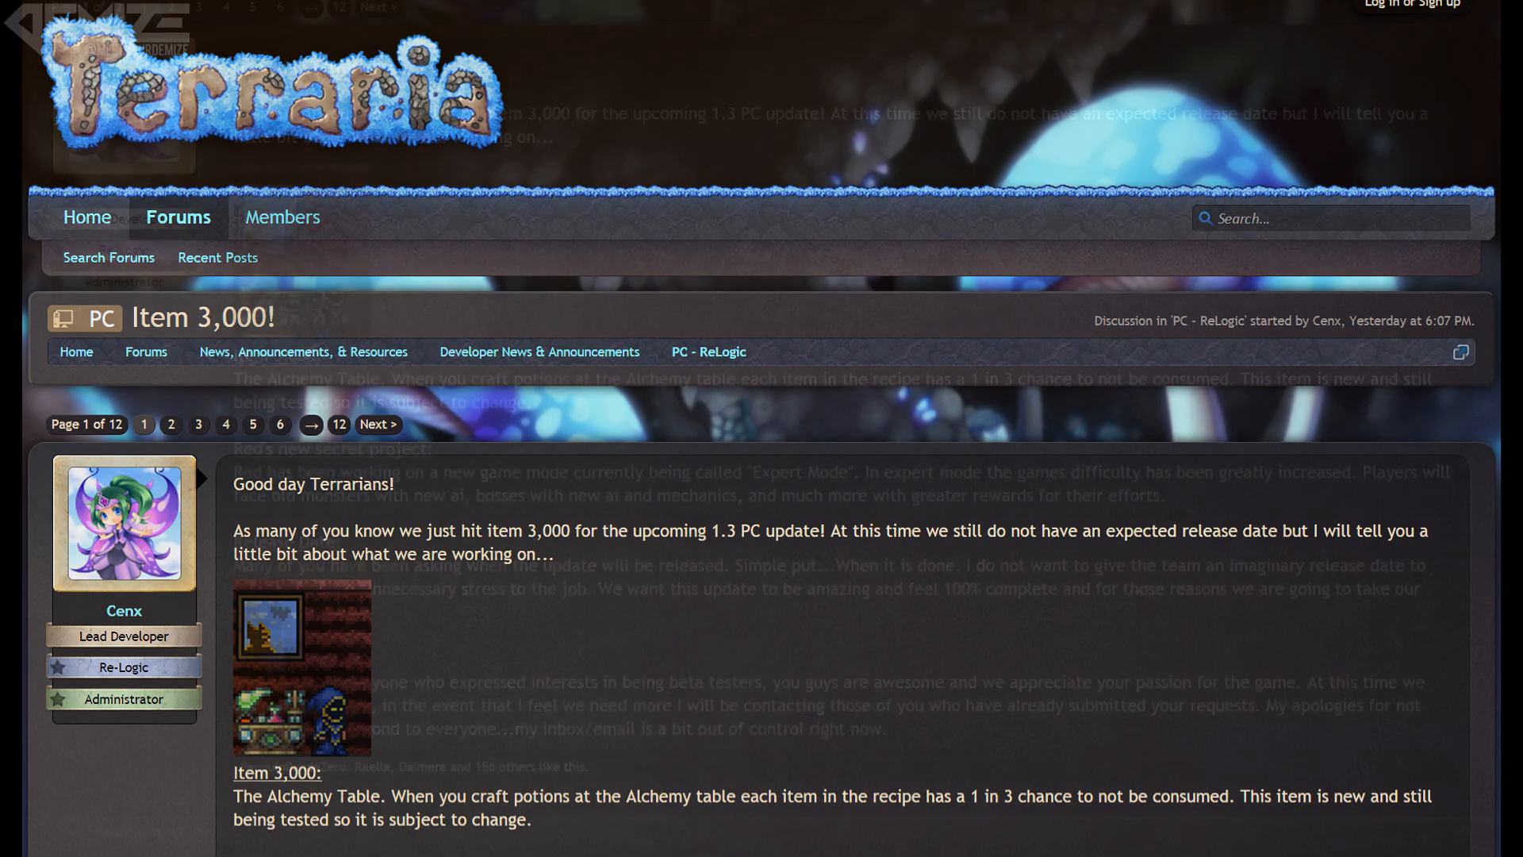
scroll(down, 3)
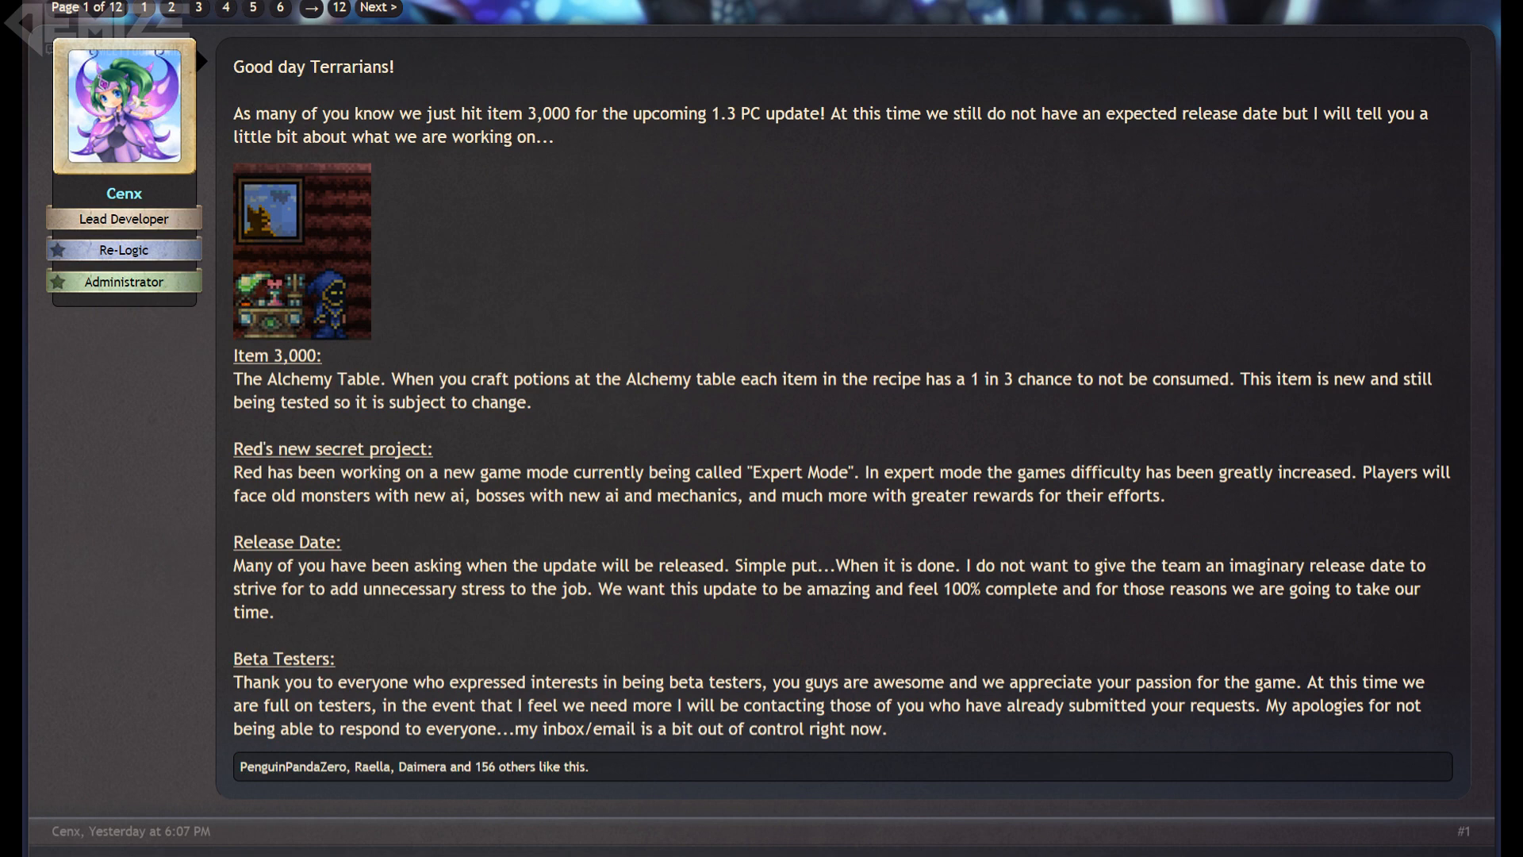